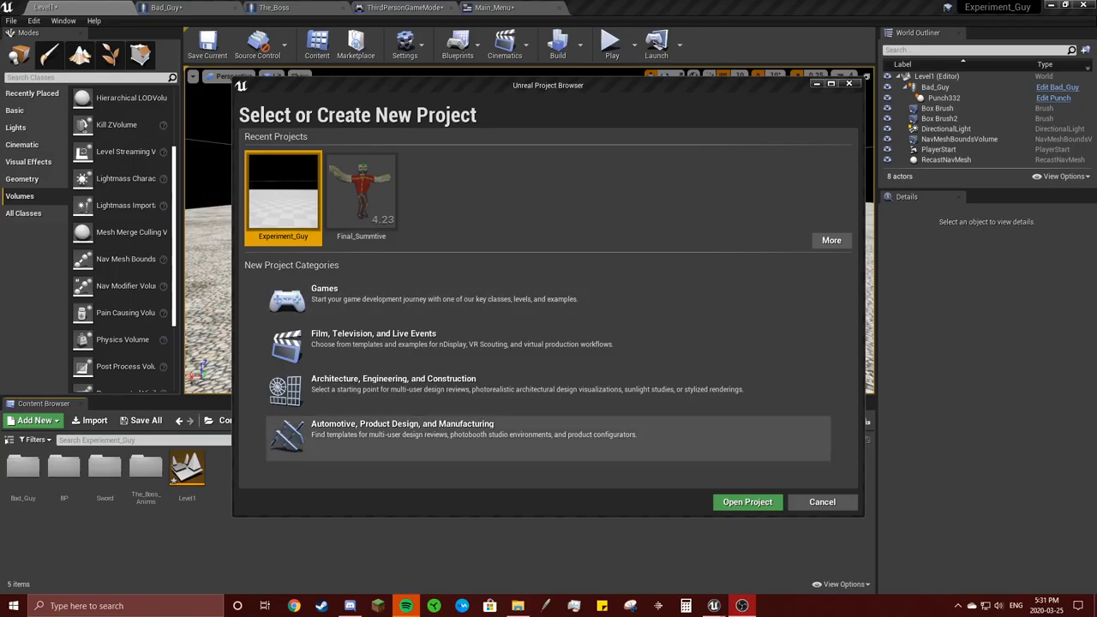
mouse_move(713, 607)
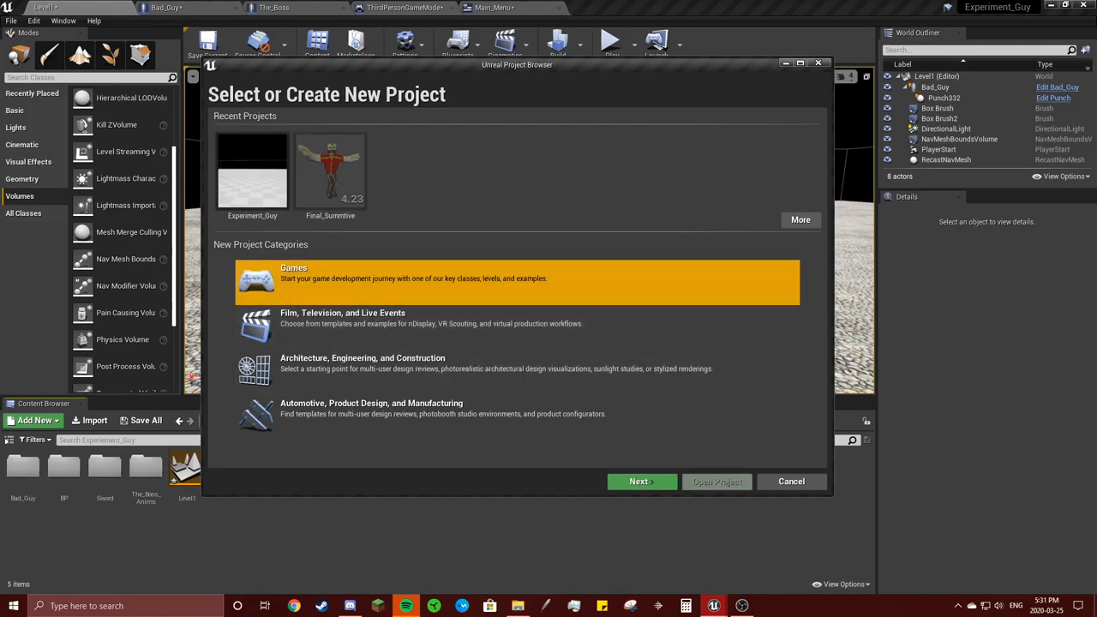
Step: Proceed from the Games category to the project template choices
click(641, 480)
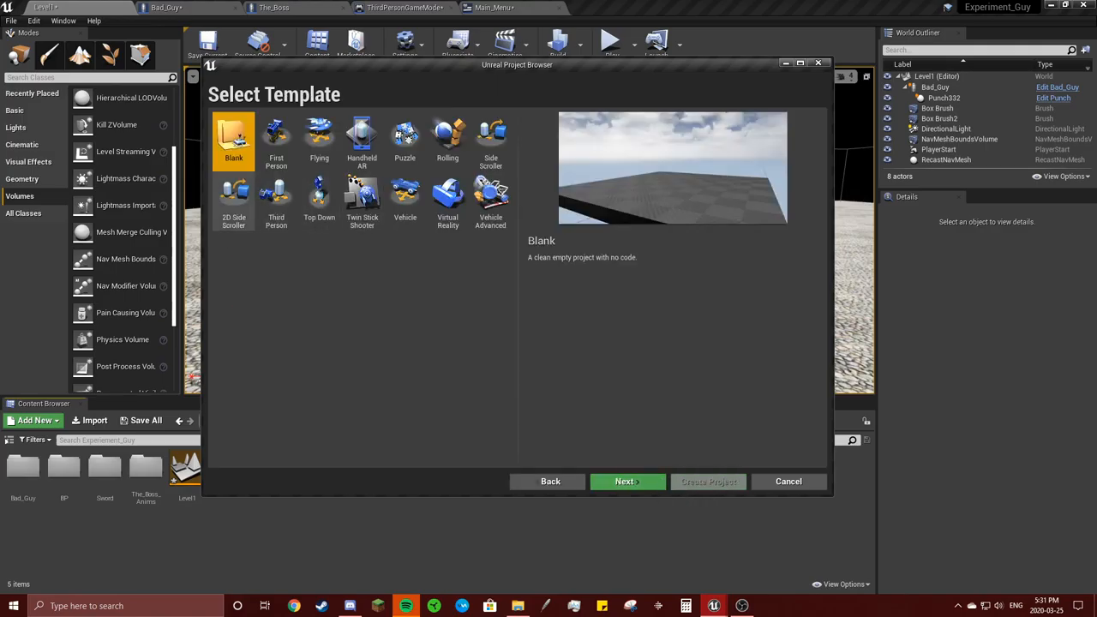
Step: Pick the Third Person template and continue to Project Settings
click(276, 202)
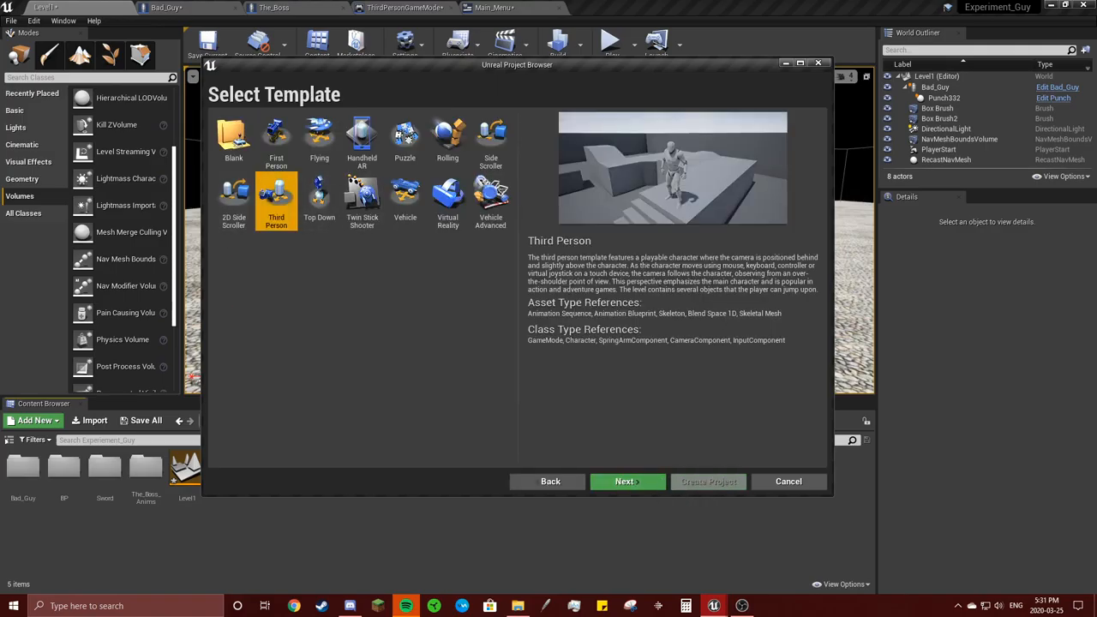
click(624, 480)
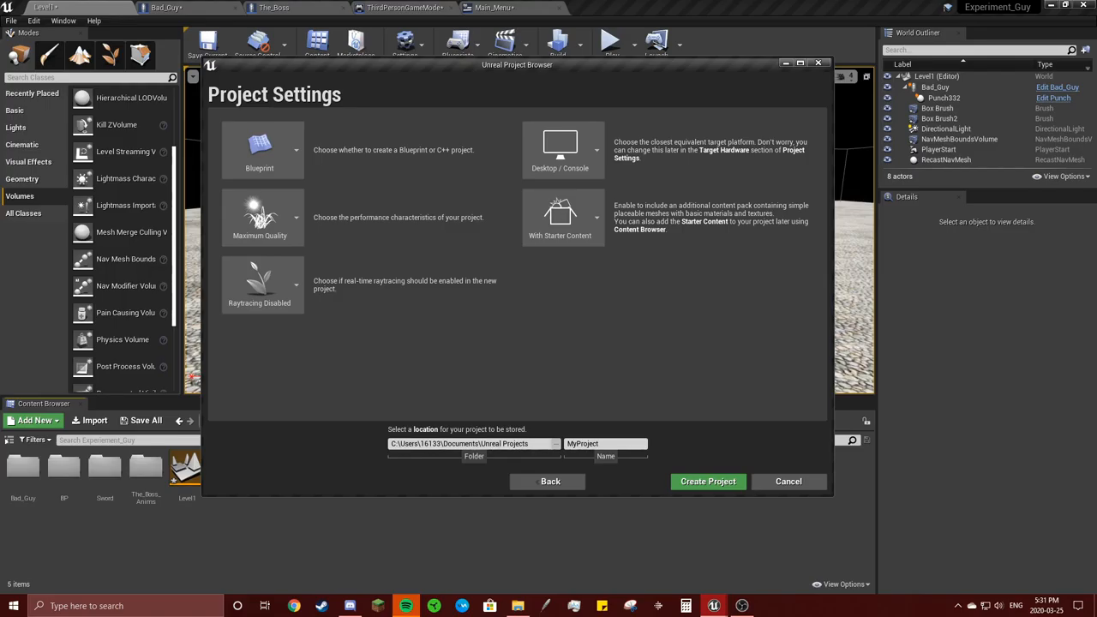
Step: Name the project 'Preview' and create it, opening the sample level
click(260, 151)
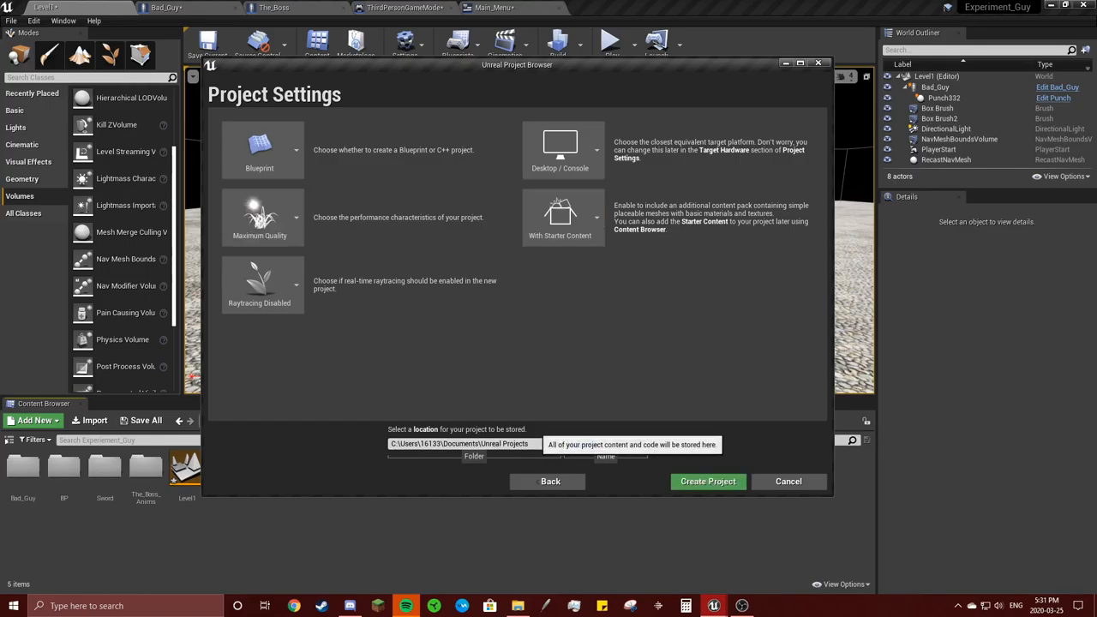
click(706, 480)
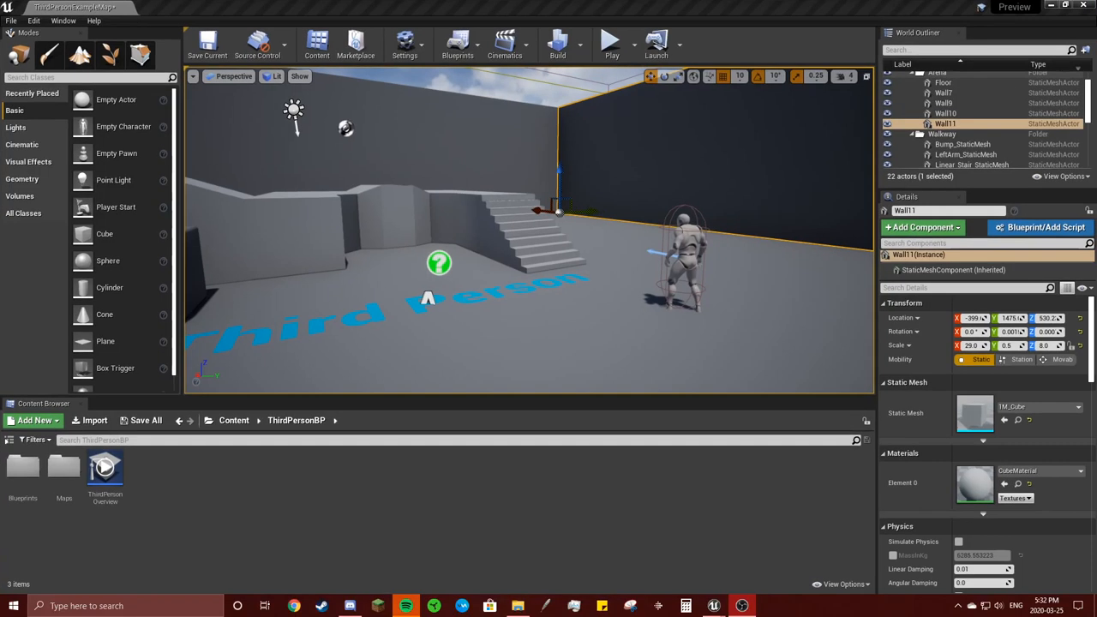
Step: Create a new empty level via File > New Level, discarding changes to the example map
click(10, 20)
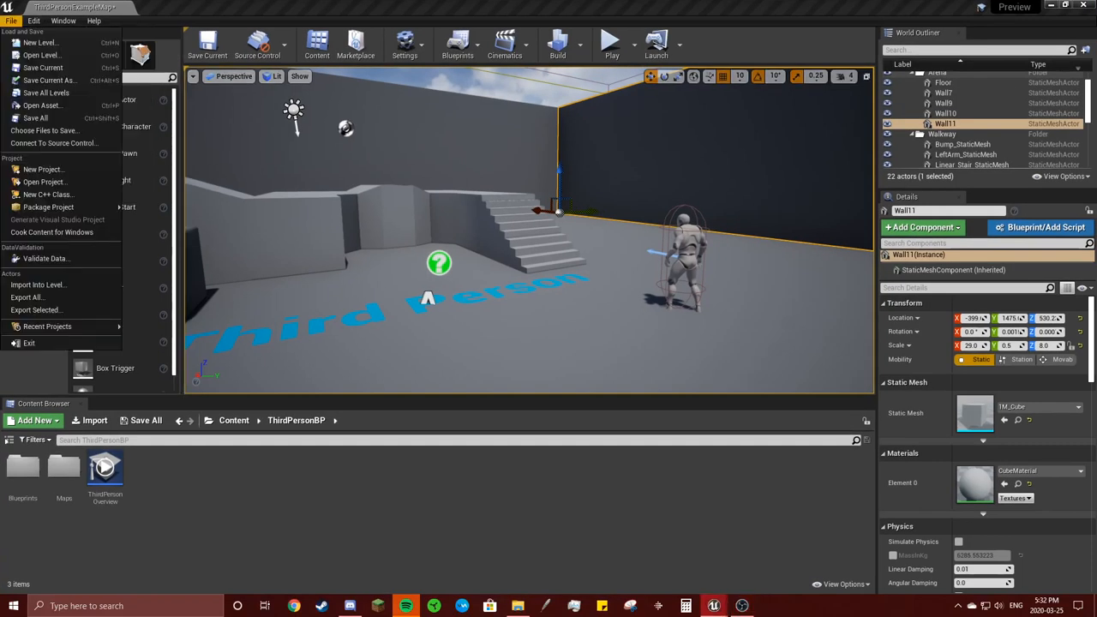
click(41, 41)
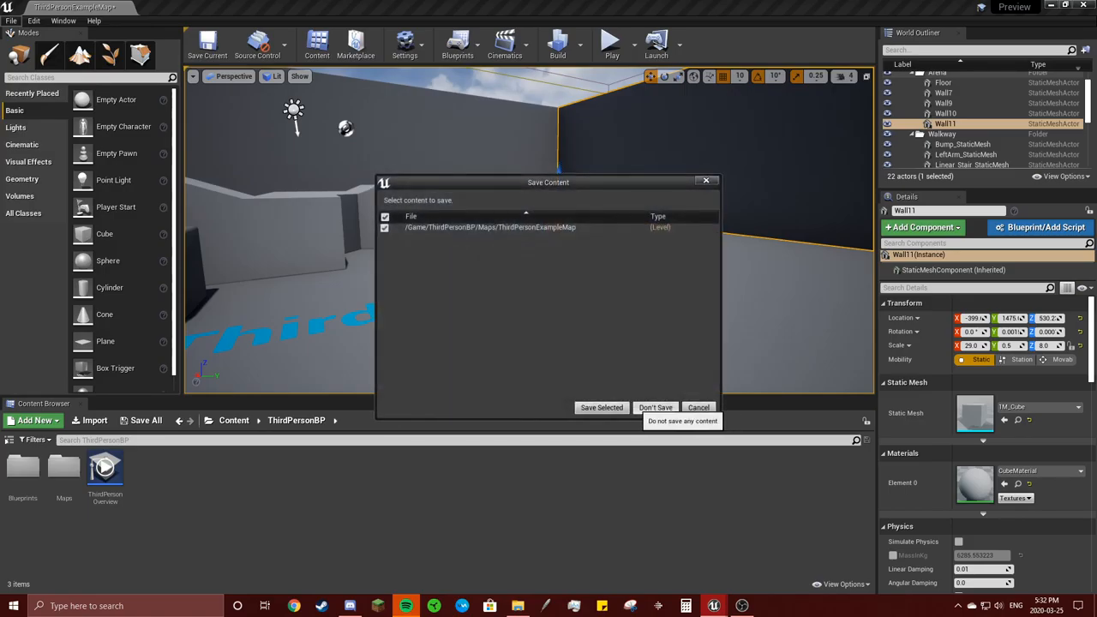
click(655, 408)
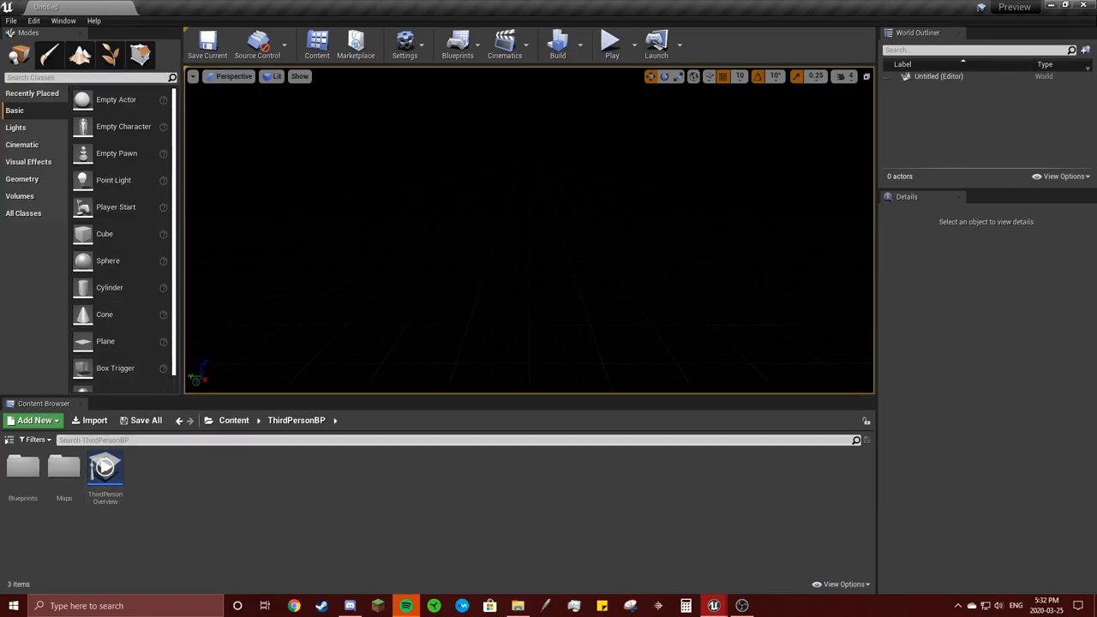
Step: Add a level asset 'Test' in ThirdPersonBP via Add New, save it and open it as the current level
click(35, 420)
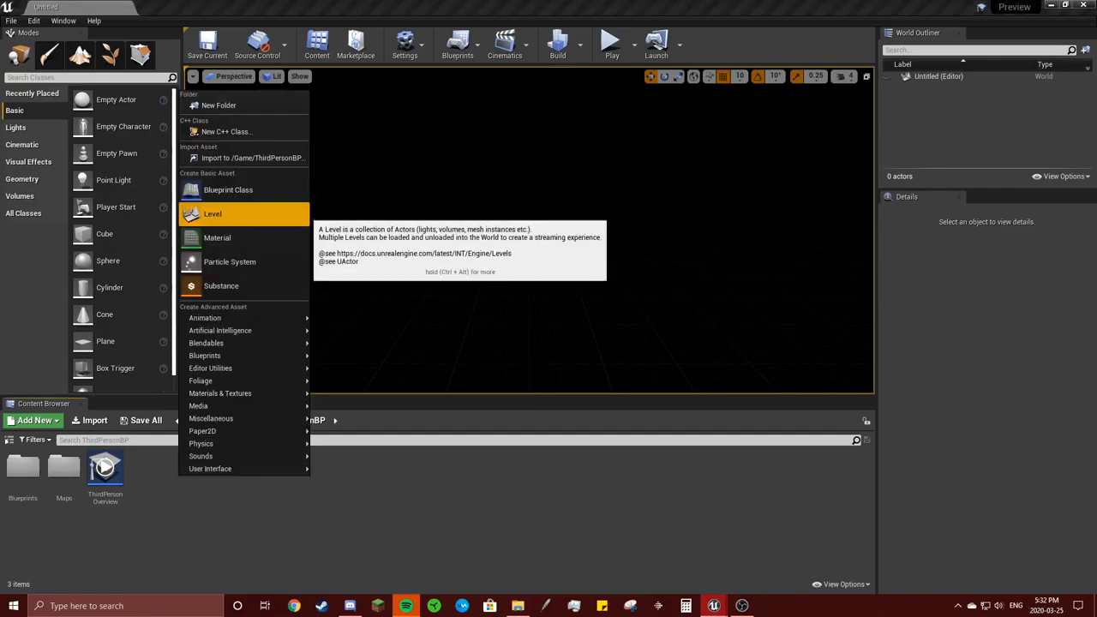
click(212, 213)
text(Test)
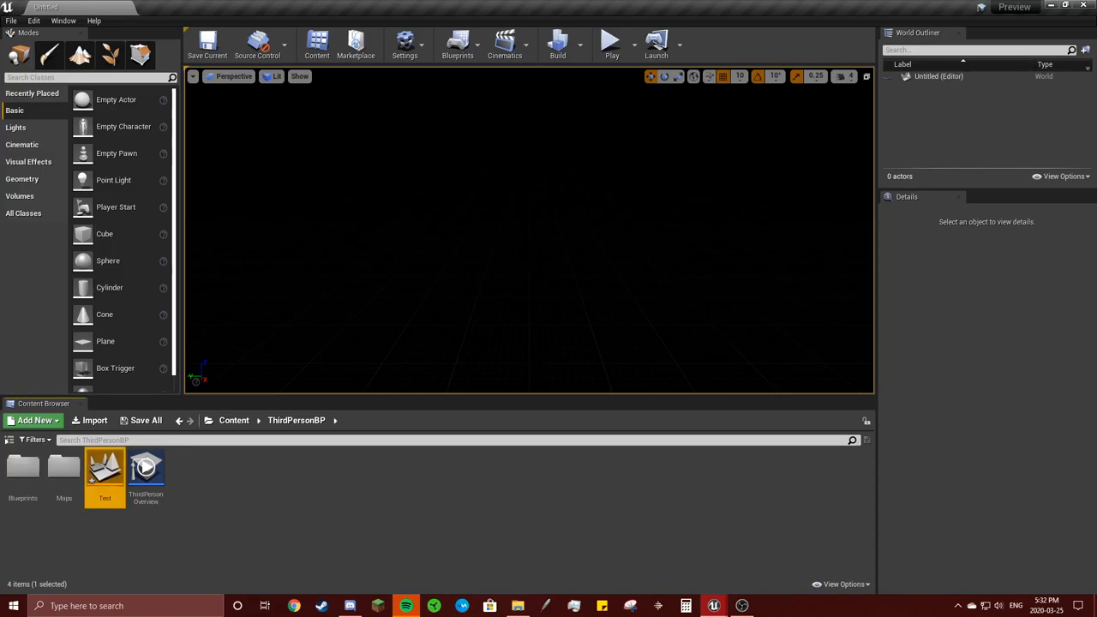
click(144, 420)
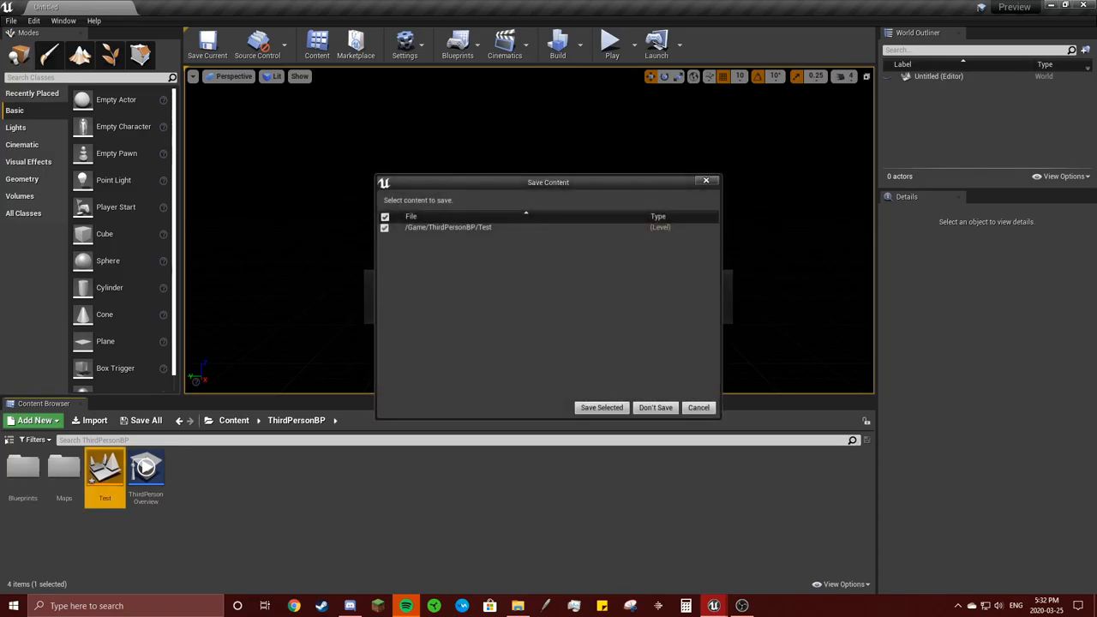
click(600, 408)
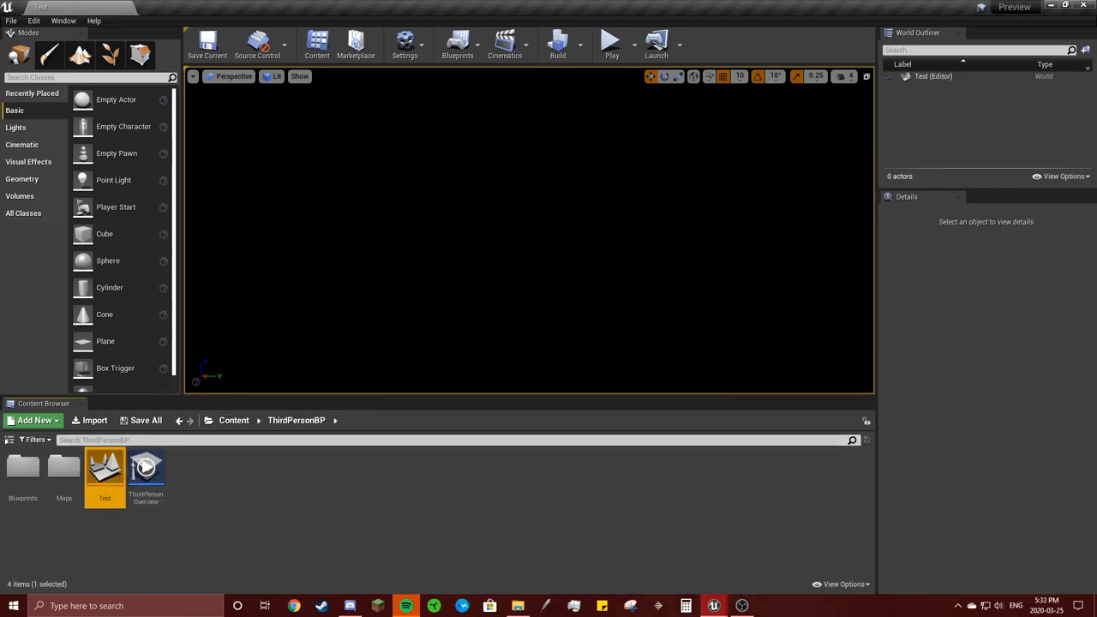
drag(104, 472, 144, 497)
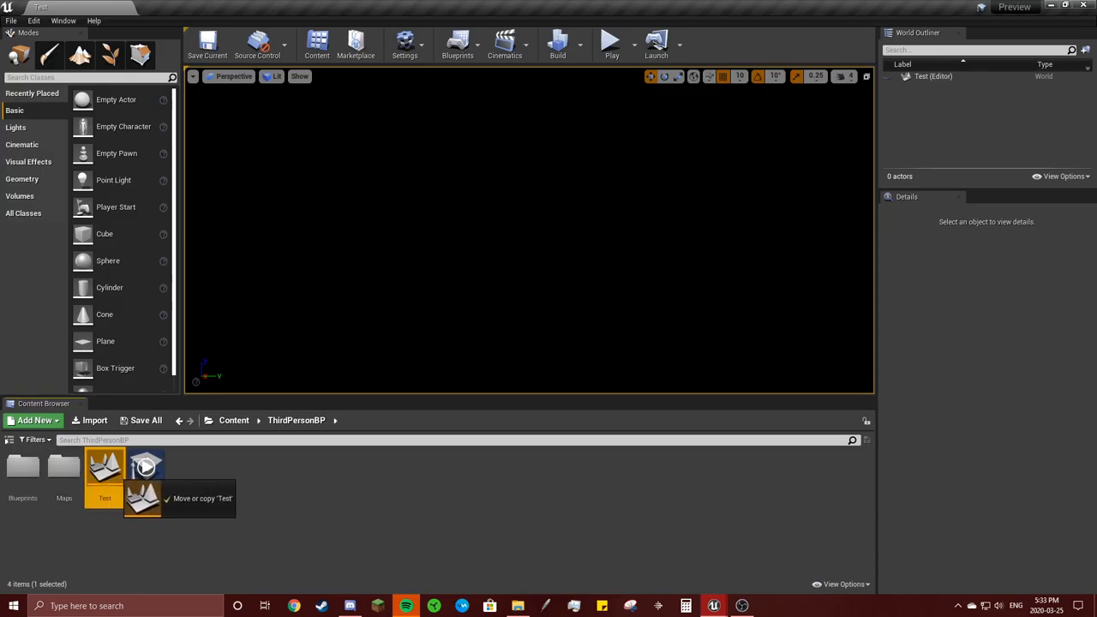
click(34, 420)
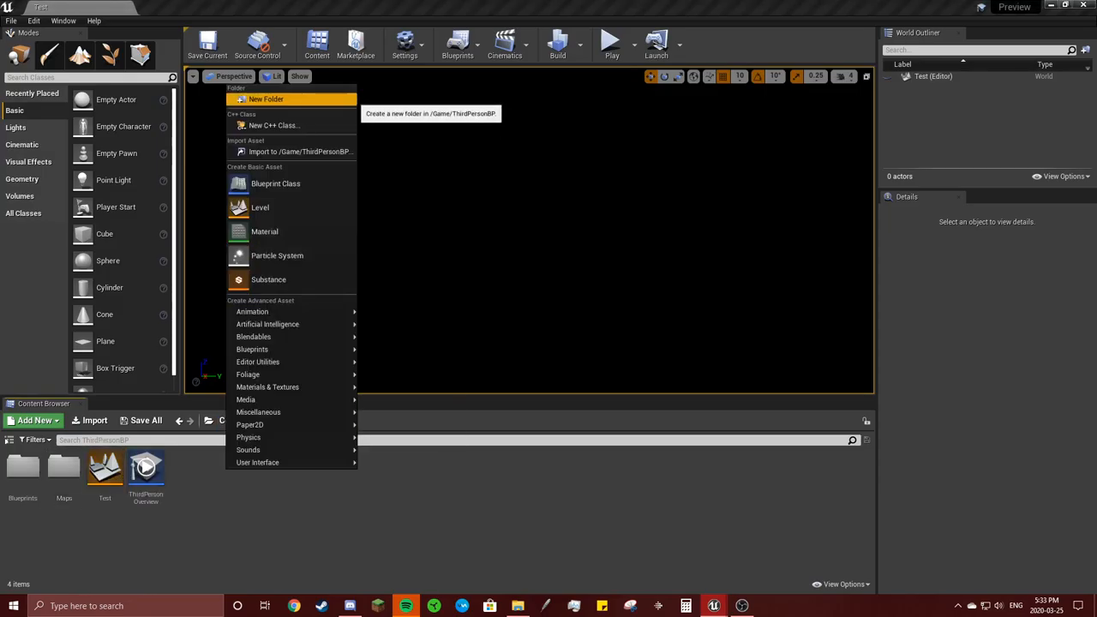